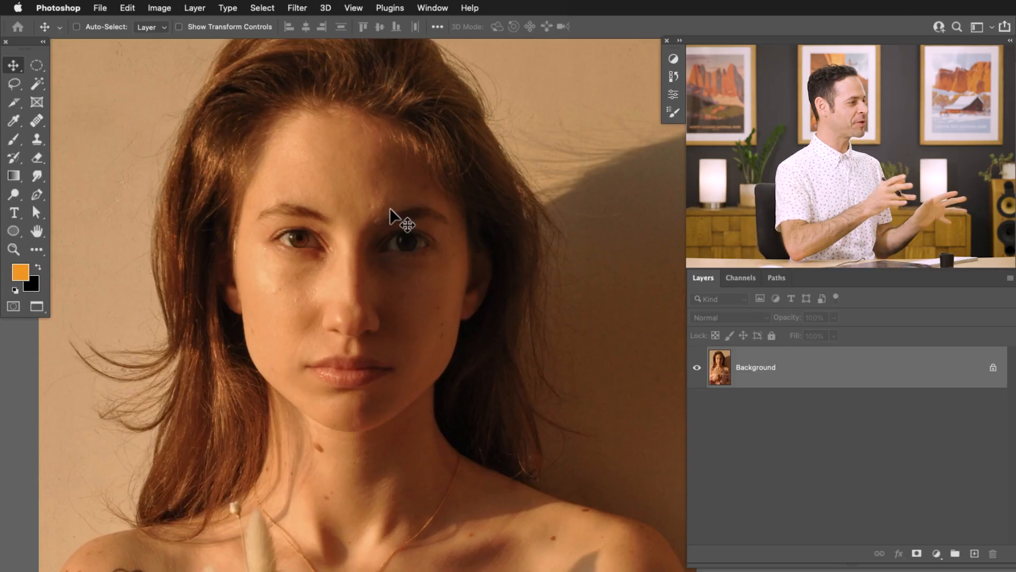
Step: Duplicate the Background layer and rename the copy 'Liquify'
click(76, 26)
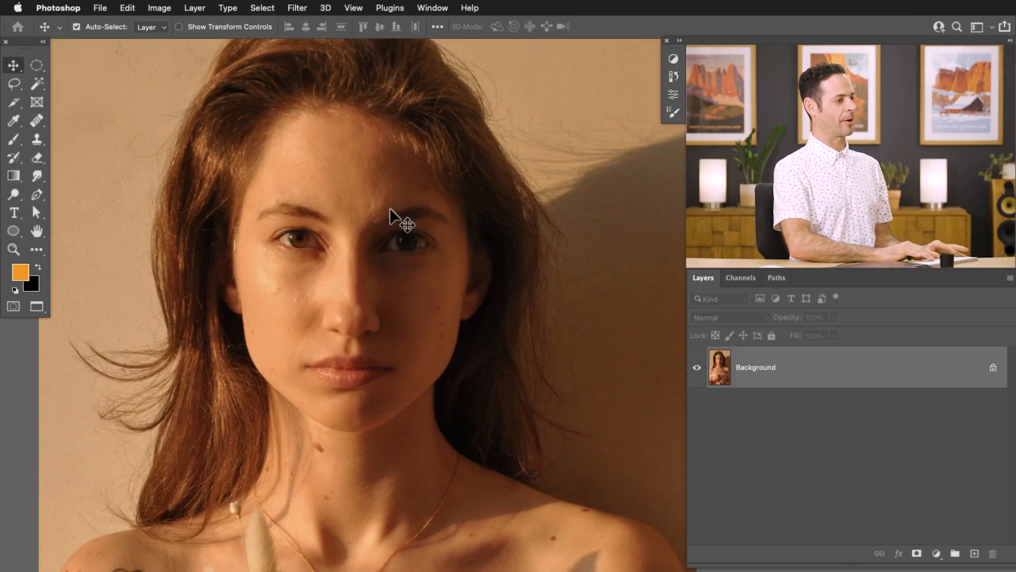
key(cmd+j)
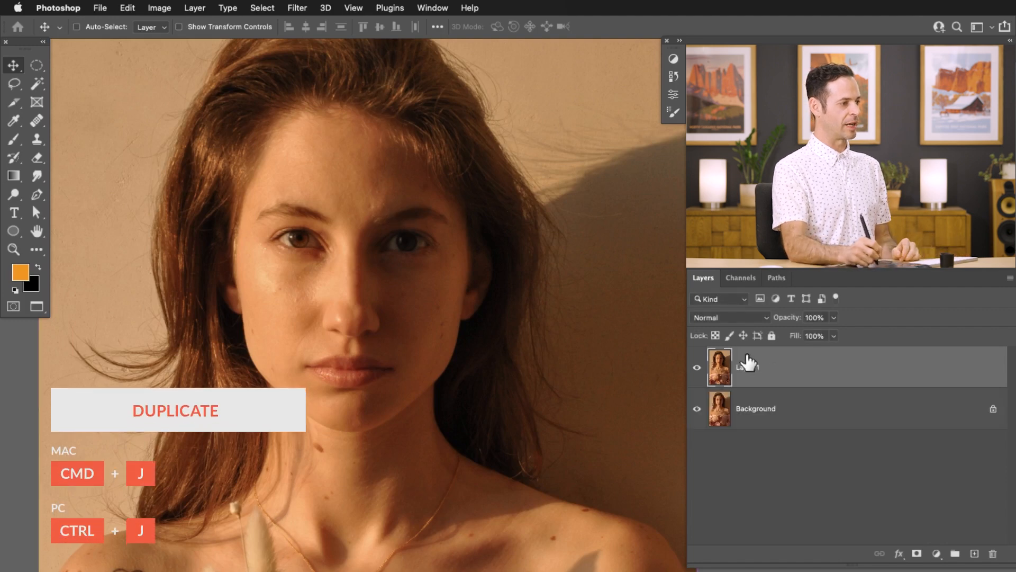
double_click(748, 367)
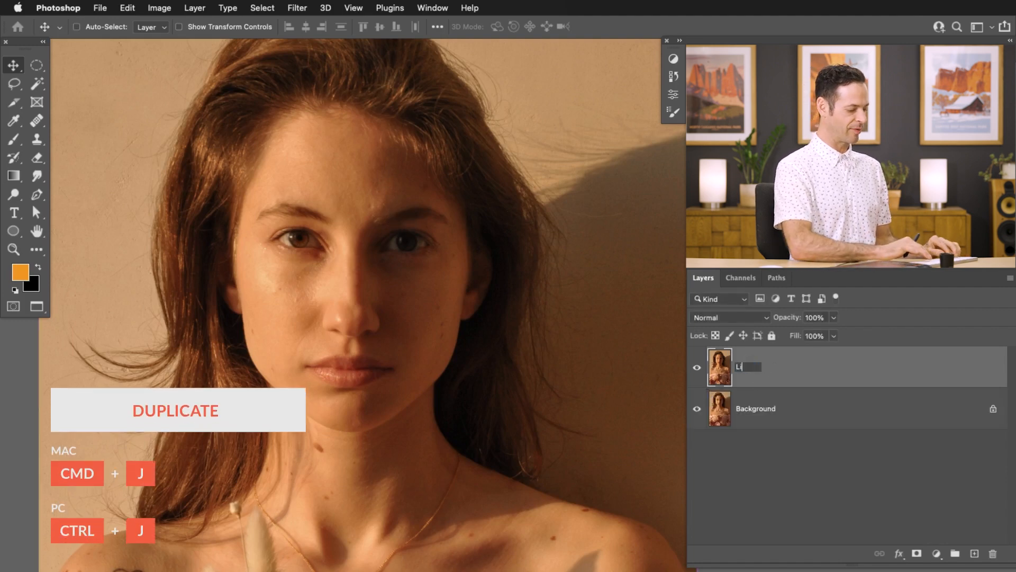
text(Liquify)
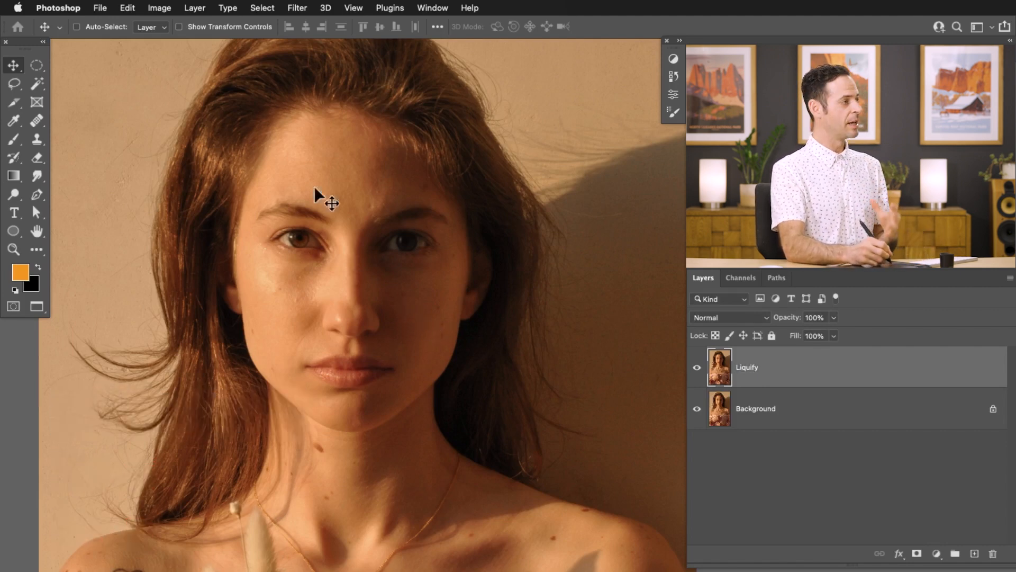
Step: Launch the Liquify filter on the copied layer from the Filter menu
click(296, 8)
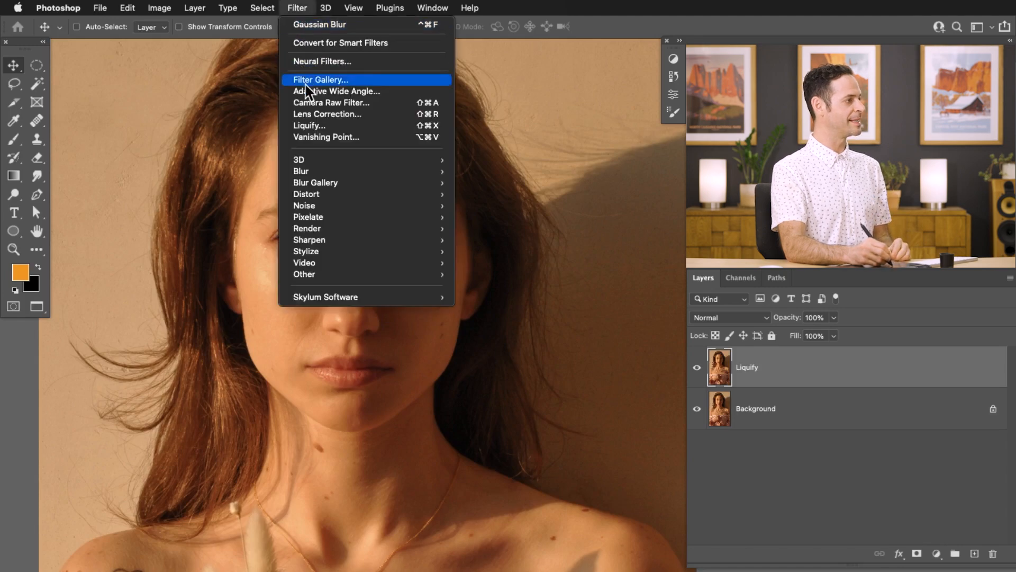
click(309, 125)
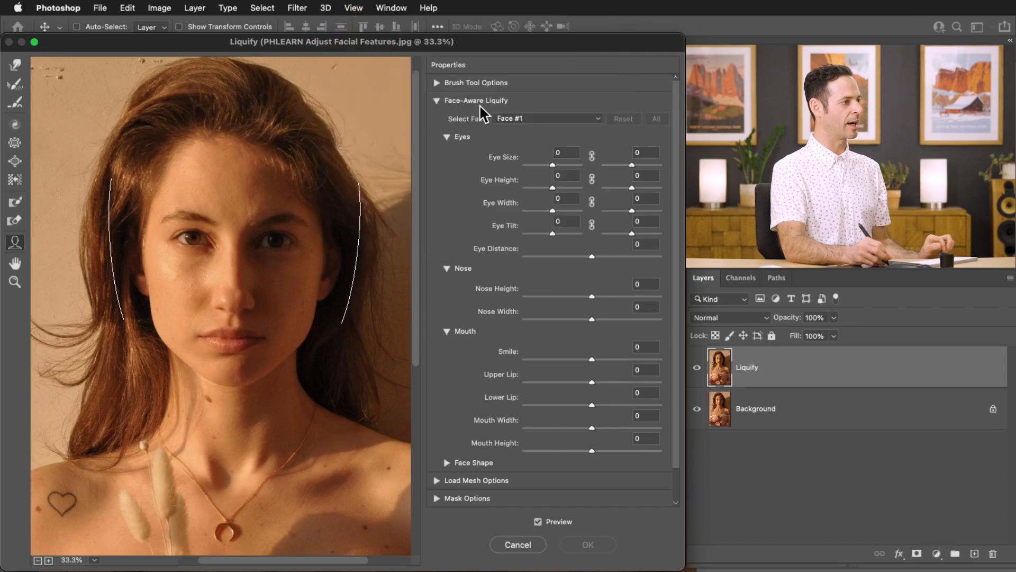
mouse_move(552, 188)
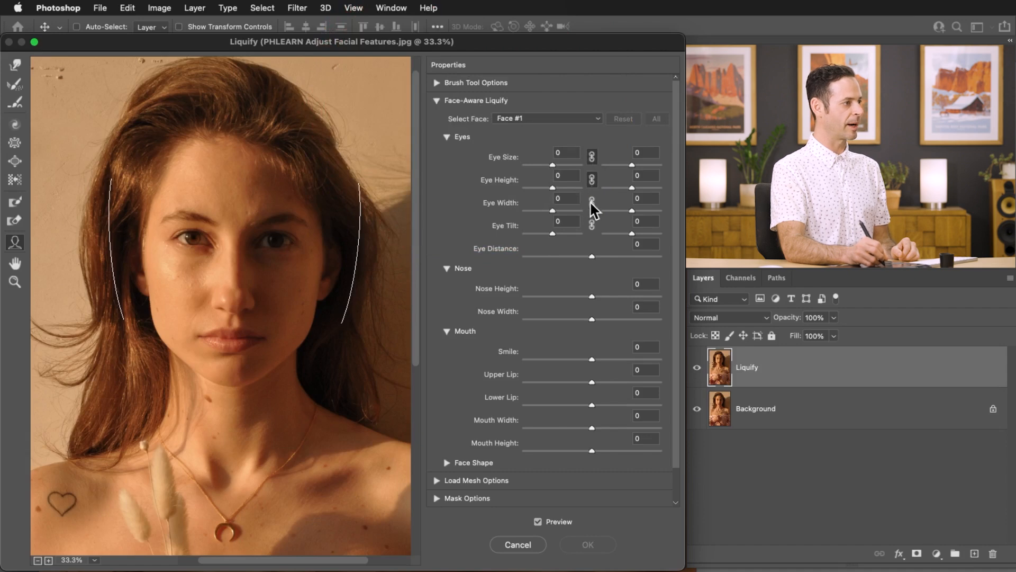
mouse_move(554, 171)
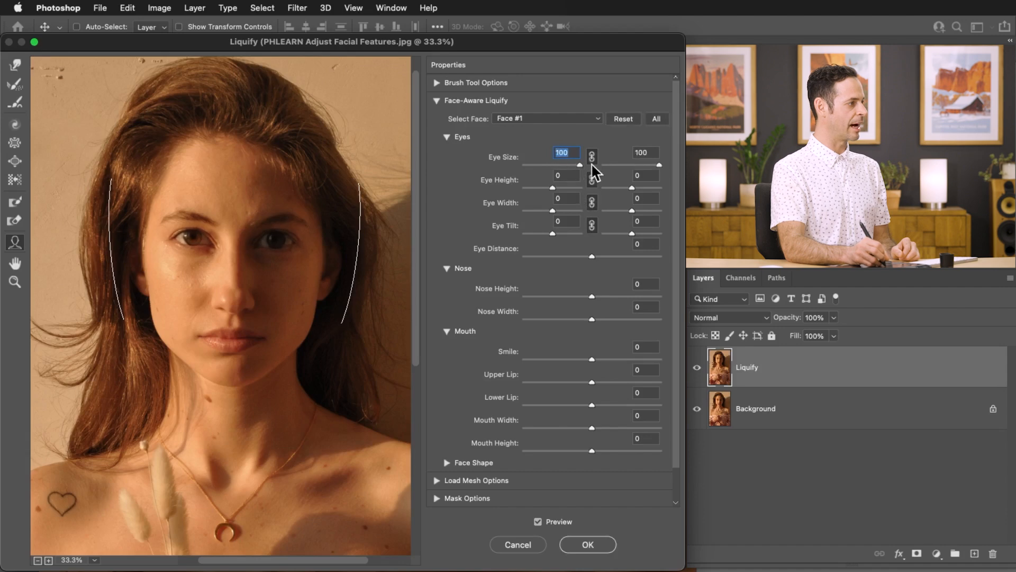
Step: Nudge eye size and spacing, max out the smile, fill the upper lip and thin the lower lip
drag(590, 164, 582, 164)
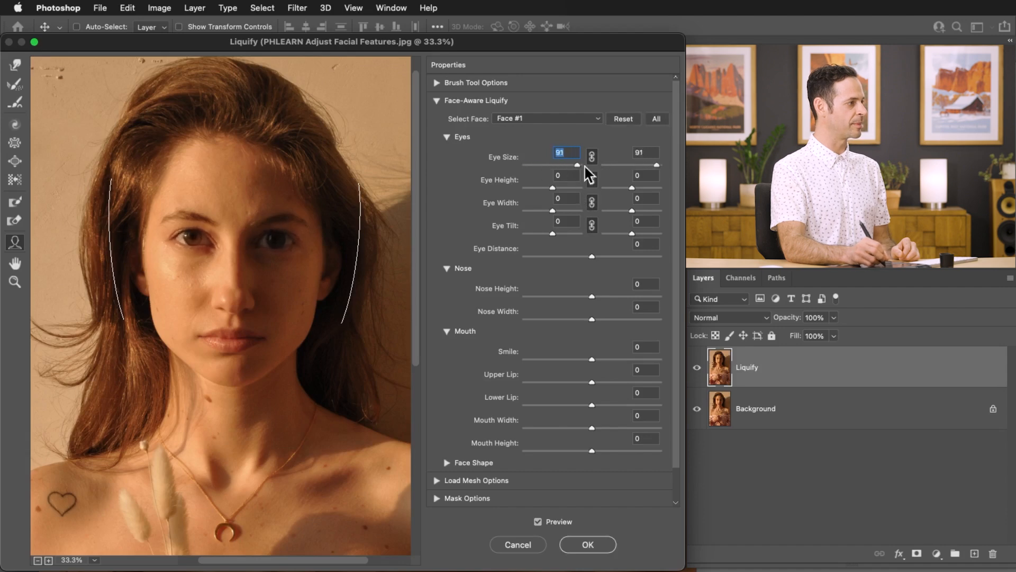
drag(577, 163, 555, 163)
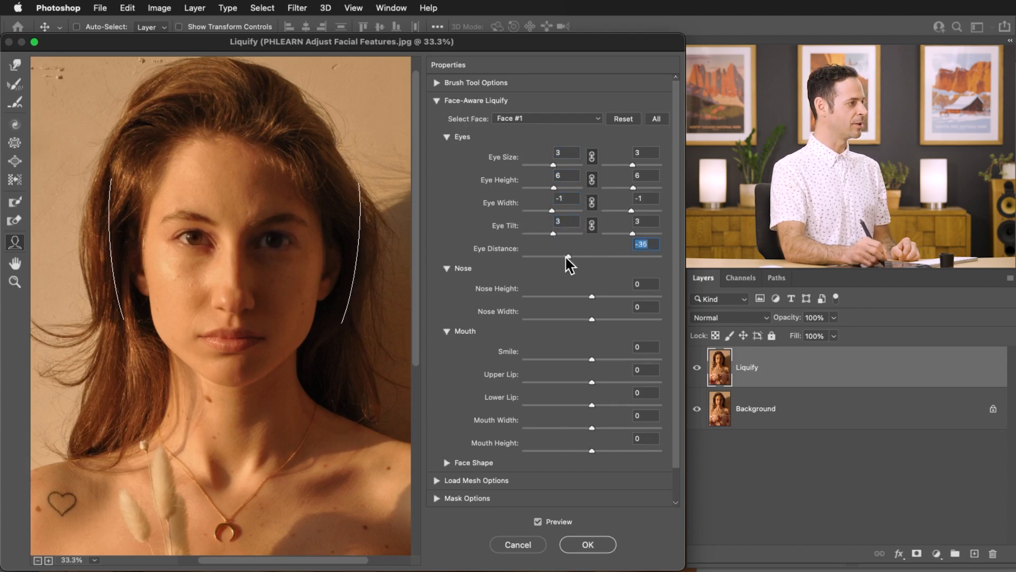
drag(567, 255, 627, 255)
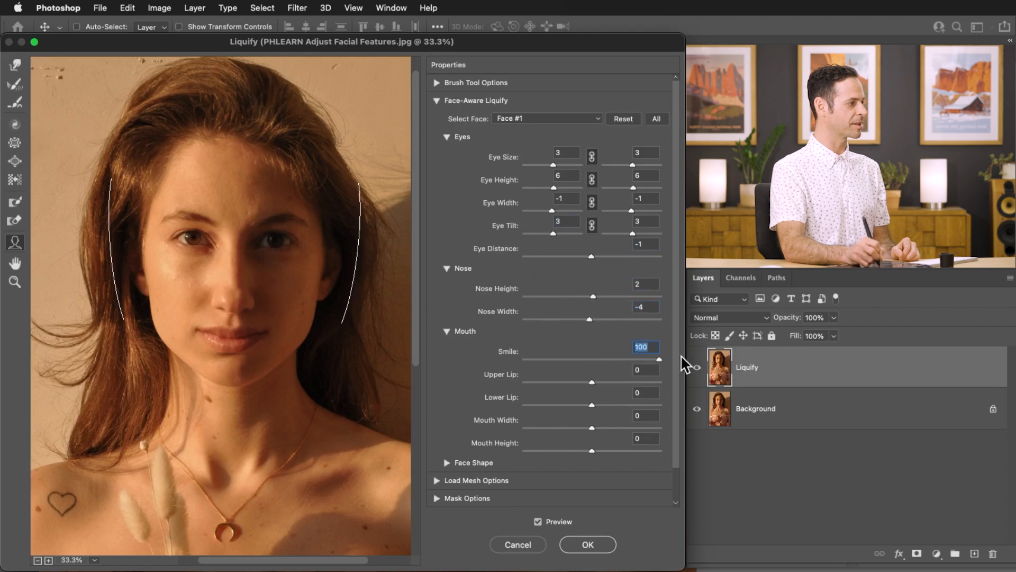
drag(659, 359, 587, 358)
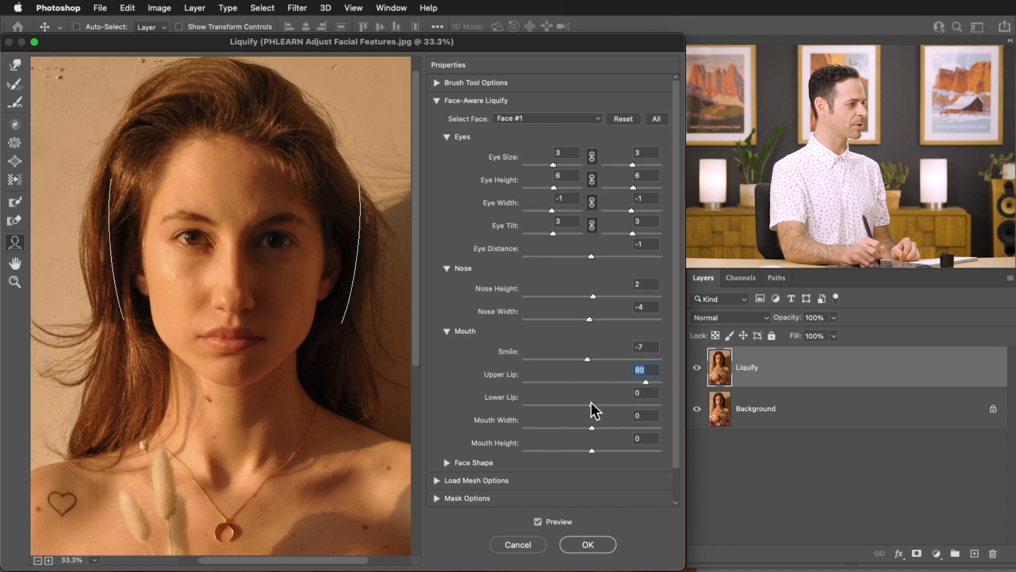
click(646, 393)
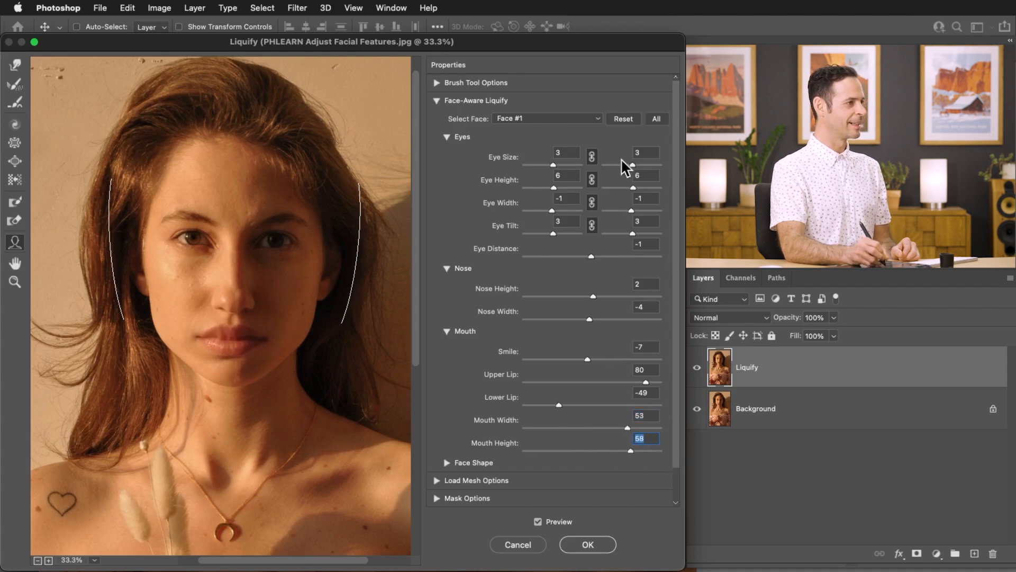
Step: Reset all face adjustments, then make the mouth slightly taller
click(623, 119)
text(13)
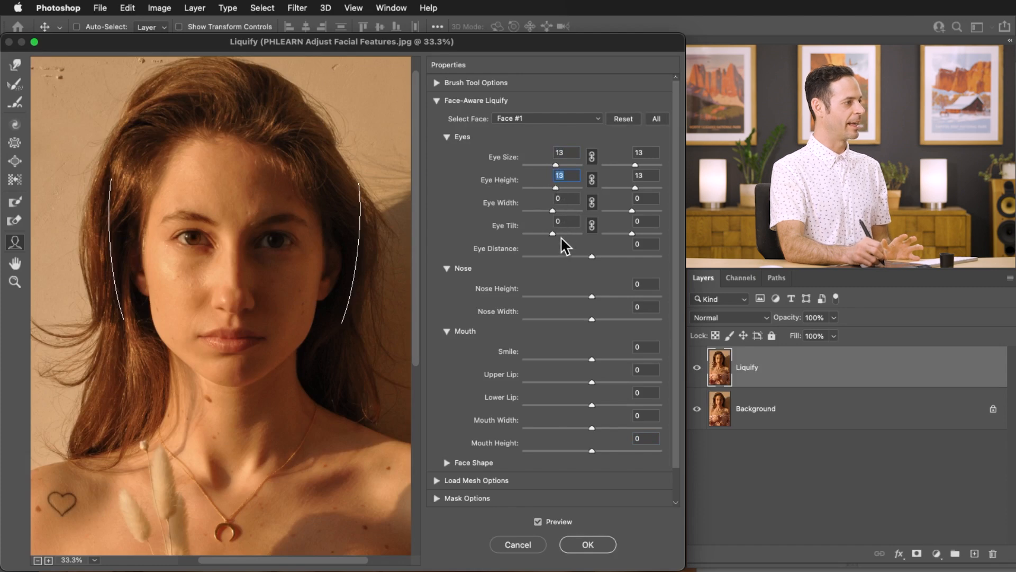
mouse_move(596, 389)
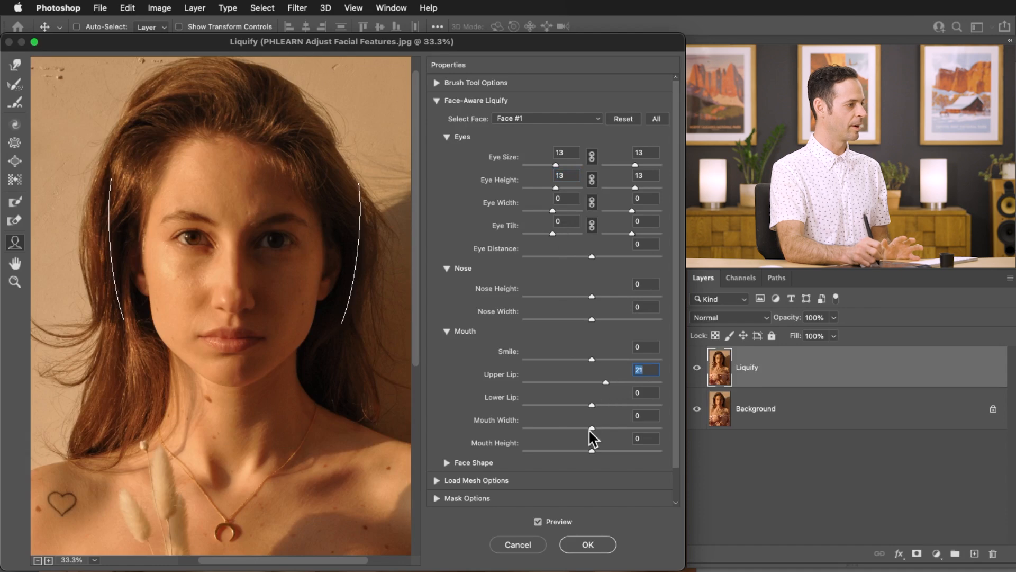
click(644, 438)
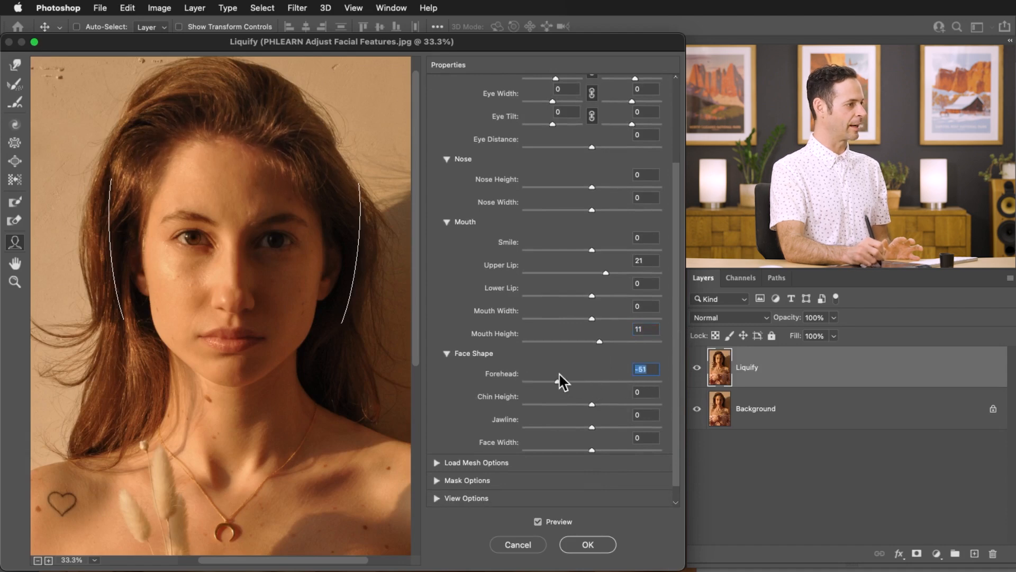
Step: Ease the forehead reduction, shorten the chin and reposition the preview
click(646, 392)
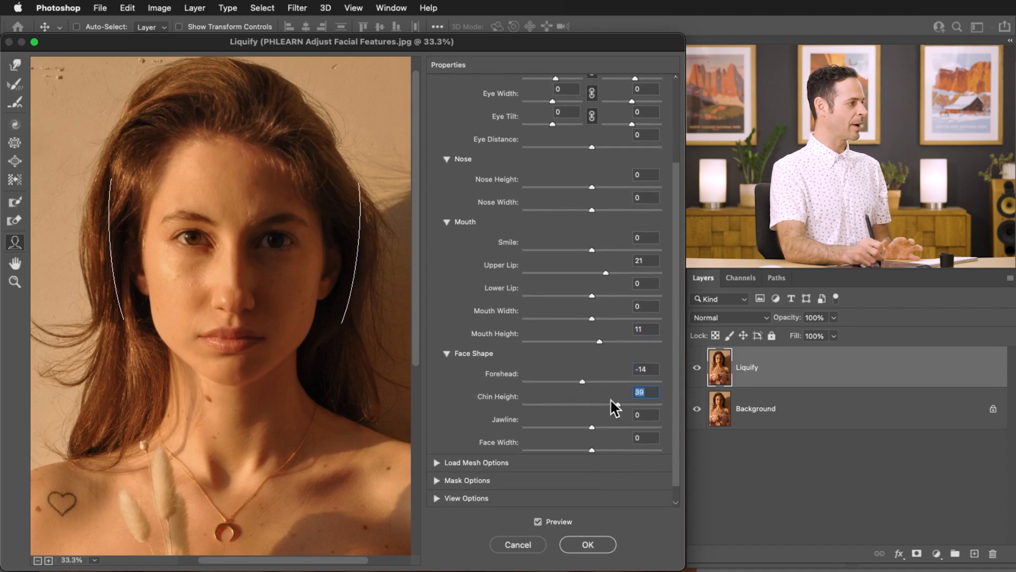
drag(611, 403, 586, 403)
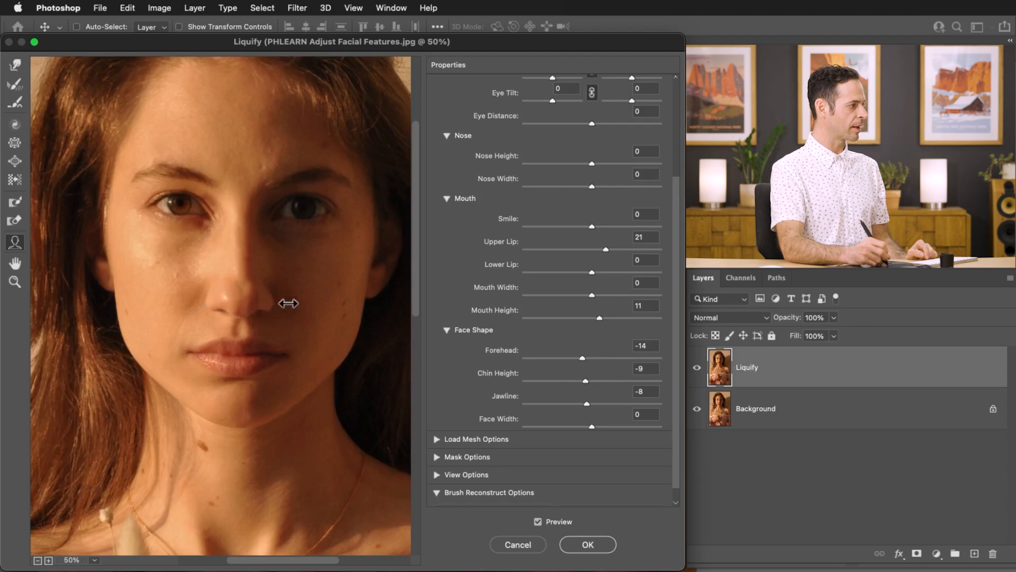
drag(288, 304, 244, 318)
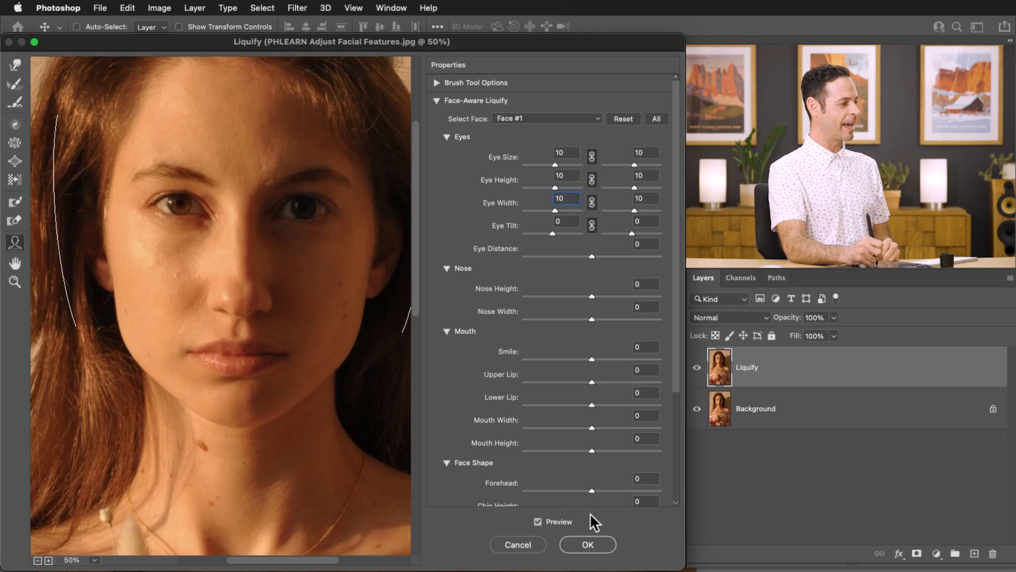
Step: Commit Liquify, hide its layer to compare with the original, and select Background
click(586, 544)
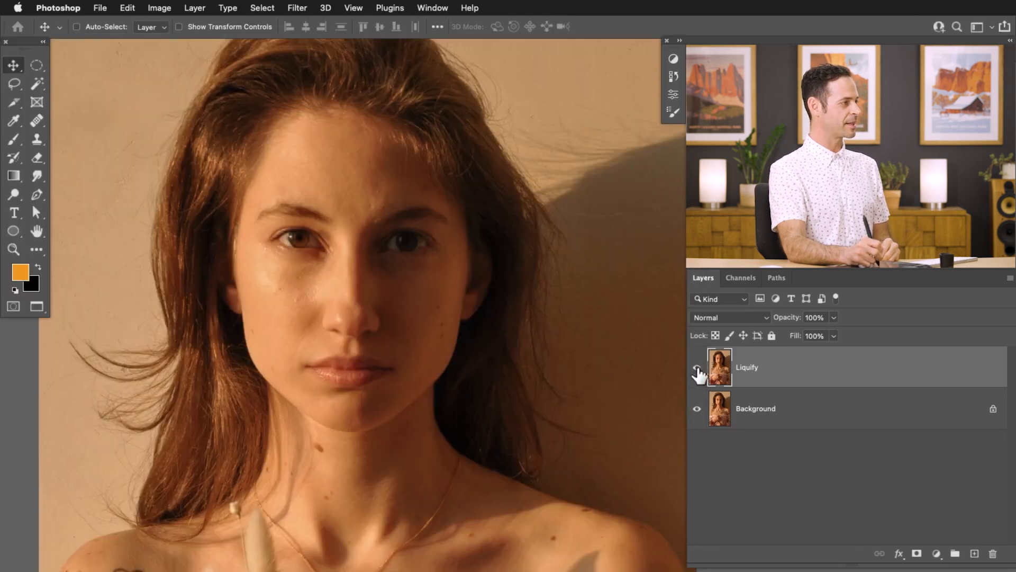
click(697, 367)
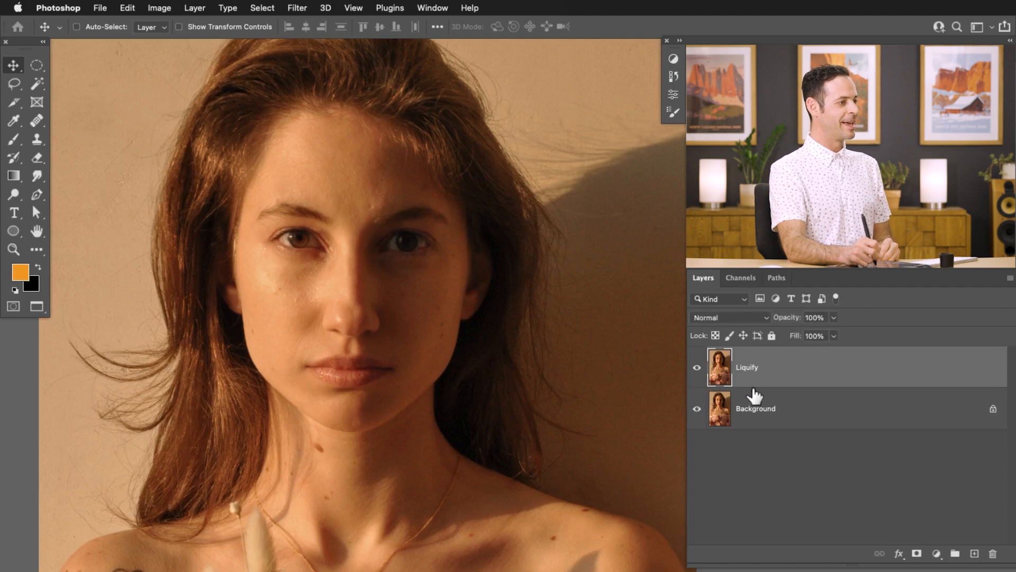
click(755, 409)
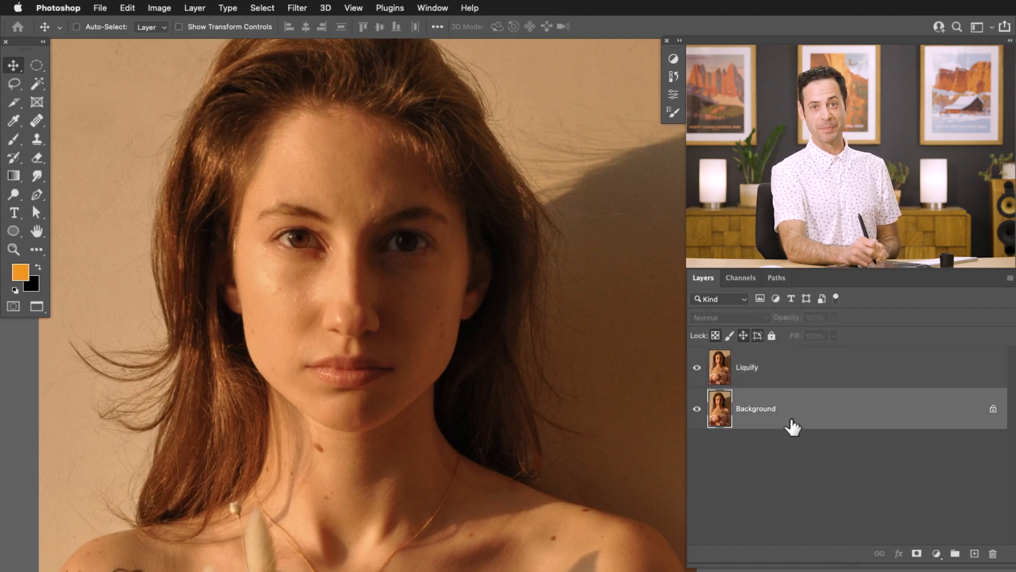
Step: Duplicate Background again, move the copy to the top and head to the Filter menu
key(cmd+j)
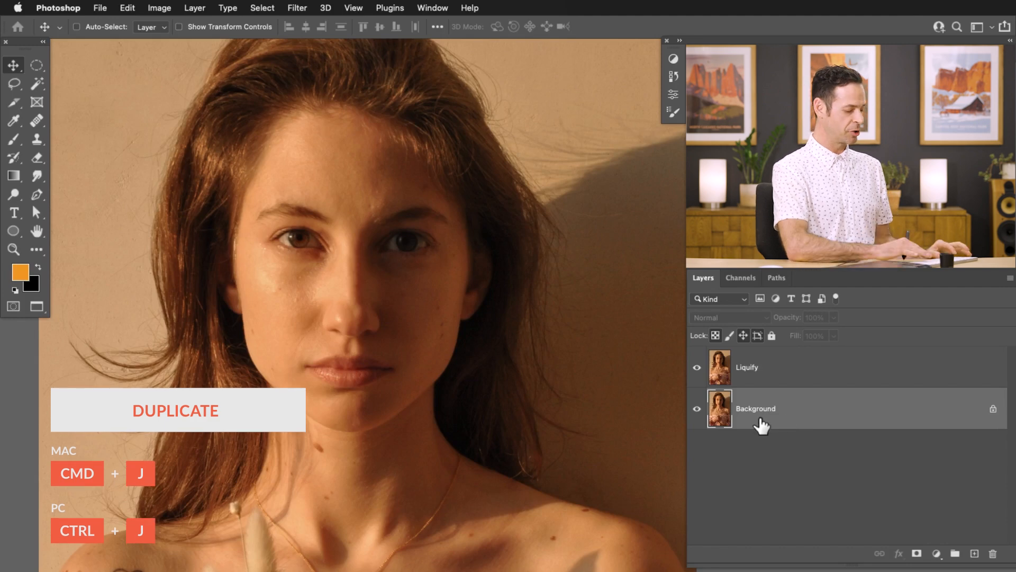
key(cmd+j)
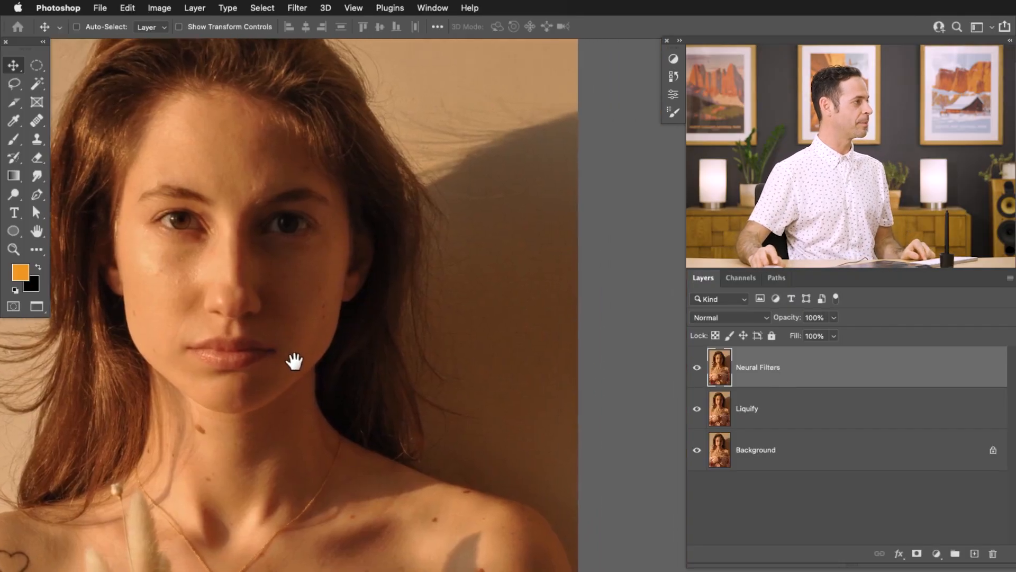
click(296, 8)
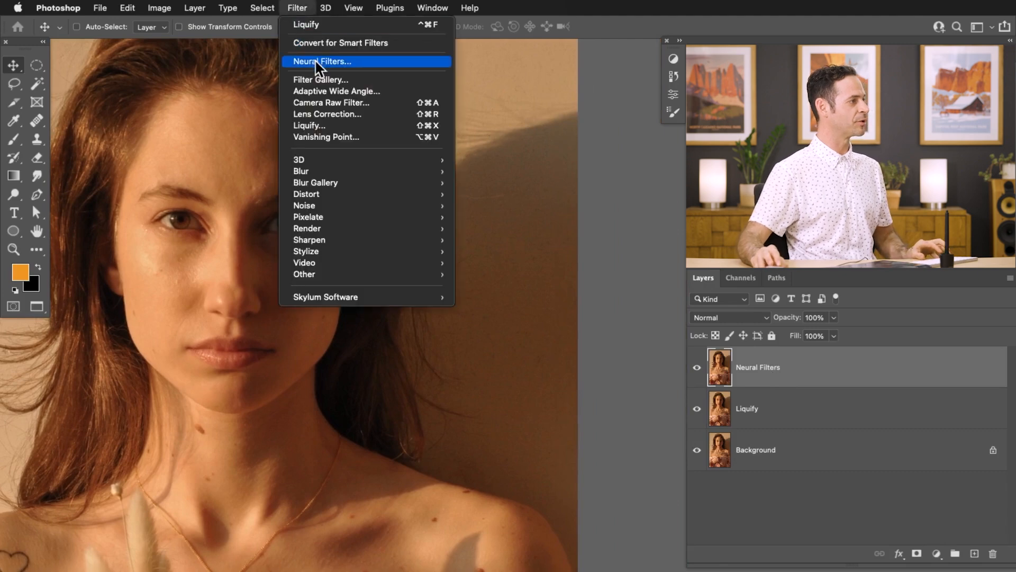
Step: In Neural Filters, switch on Smart Portrait and raise Happiness to 19
click(322, 62)
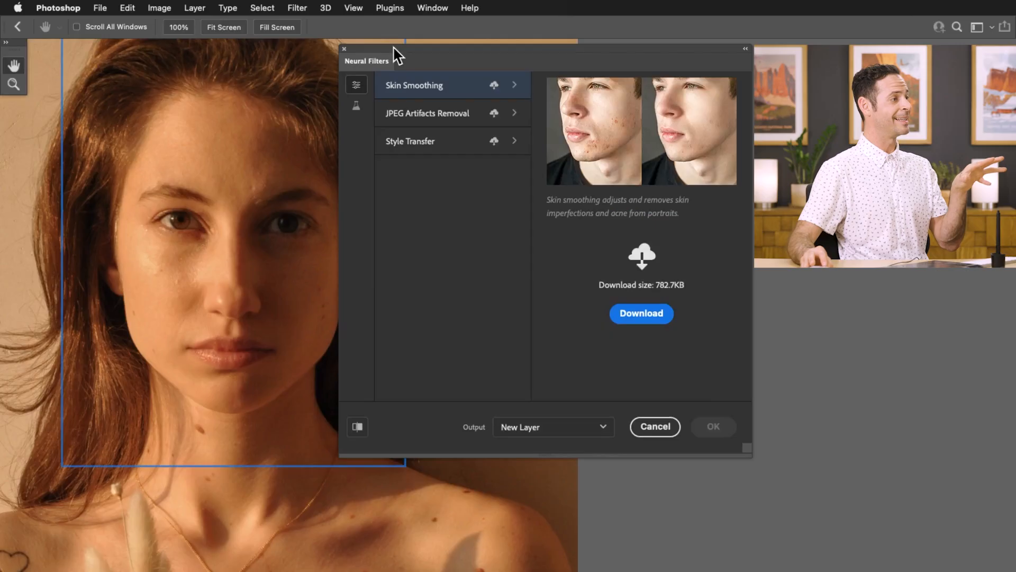
click(355, 104)
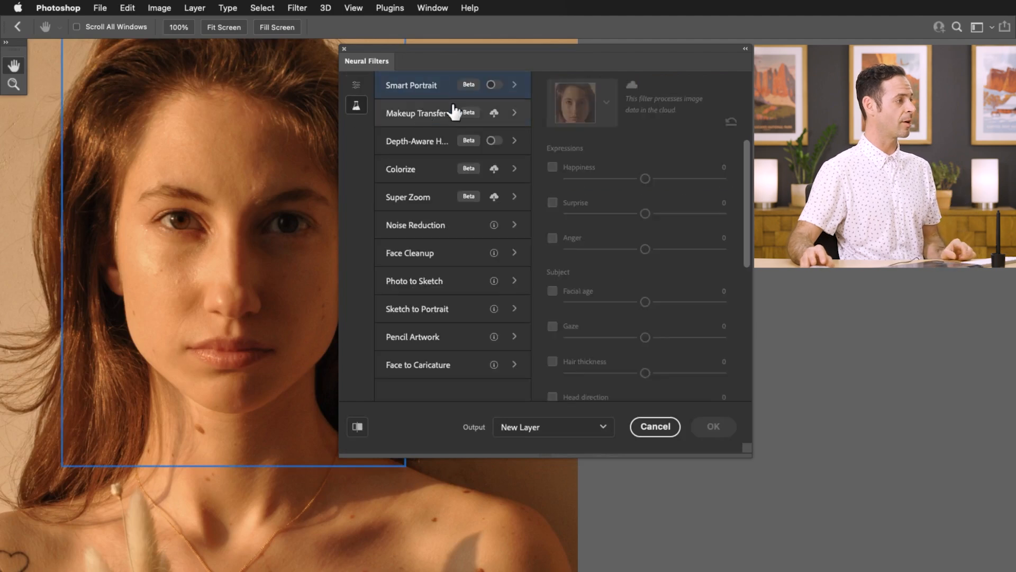
click(494, 85)
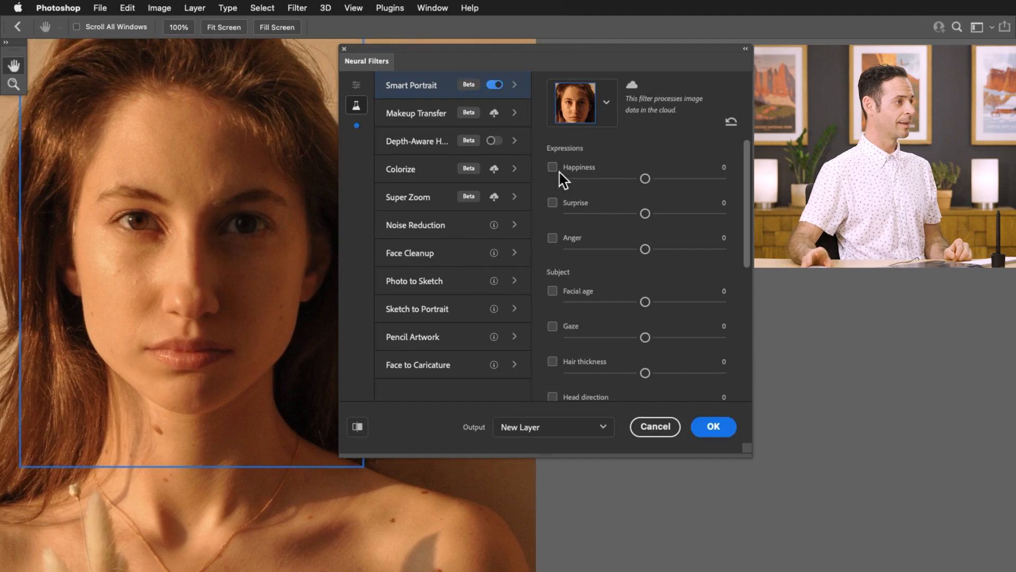
click(552, 166)
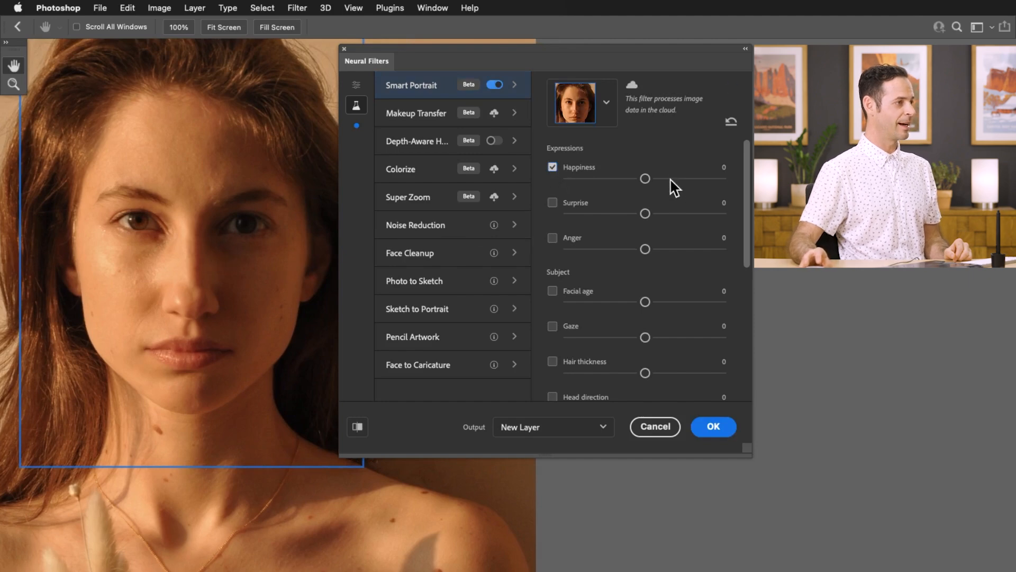
drag(644, 178, 674, 178)
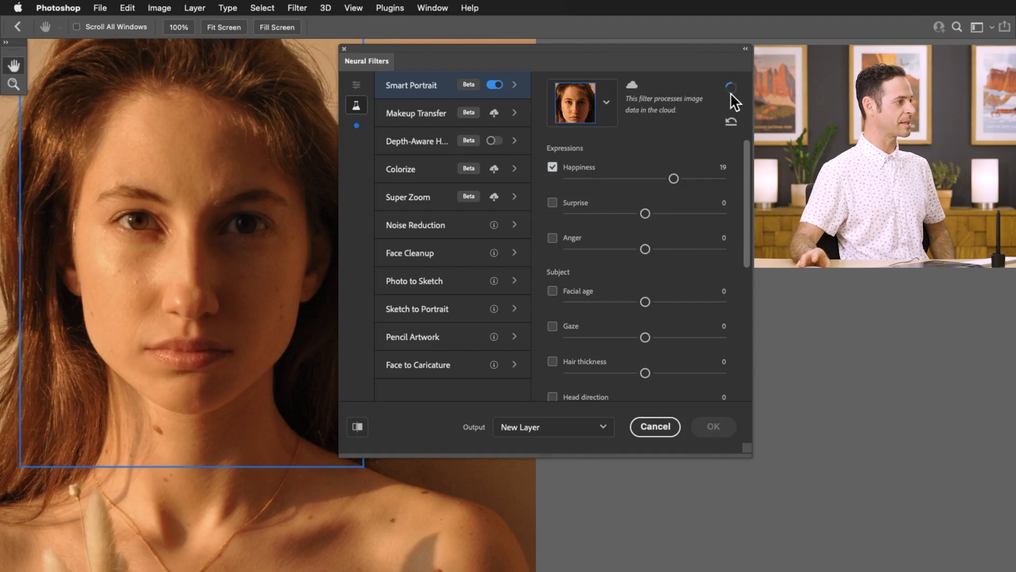
mouse_move(595, 160)
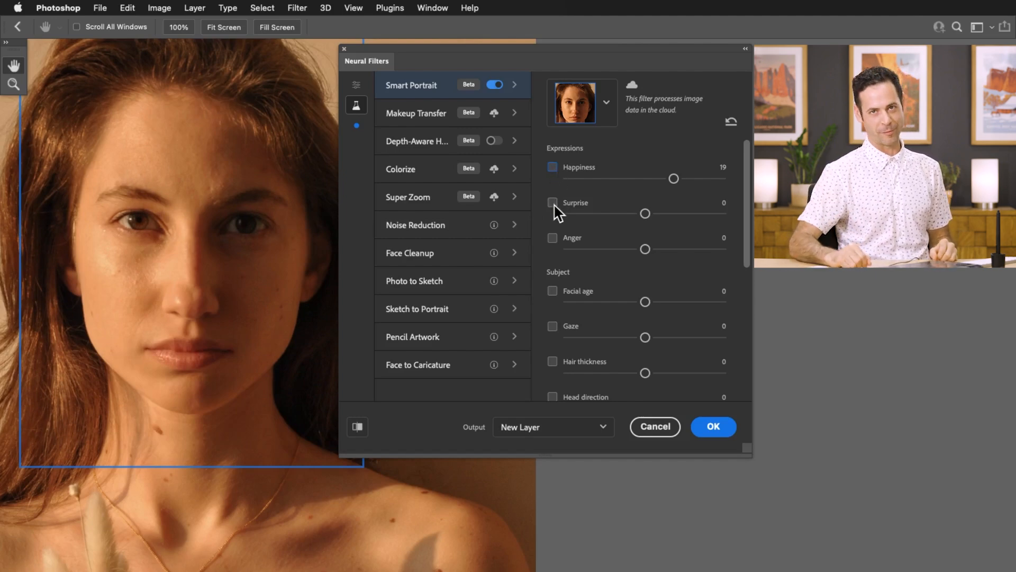
Step: Try Surprise at 29 then -30 and switch it back off
click(553, 202)
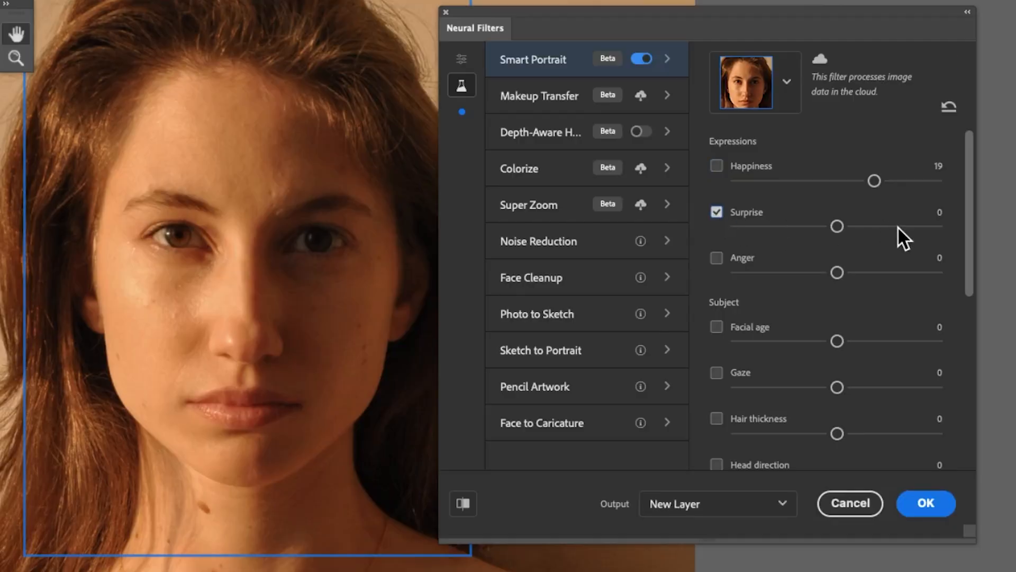
drag(836, 227, 895, 227)
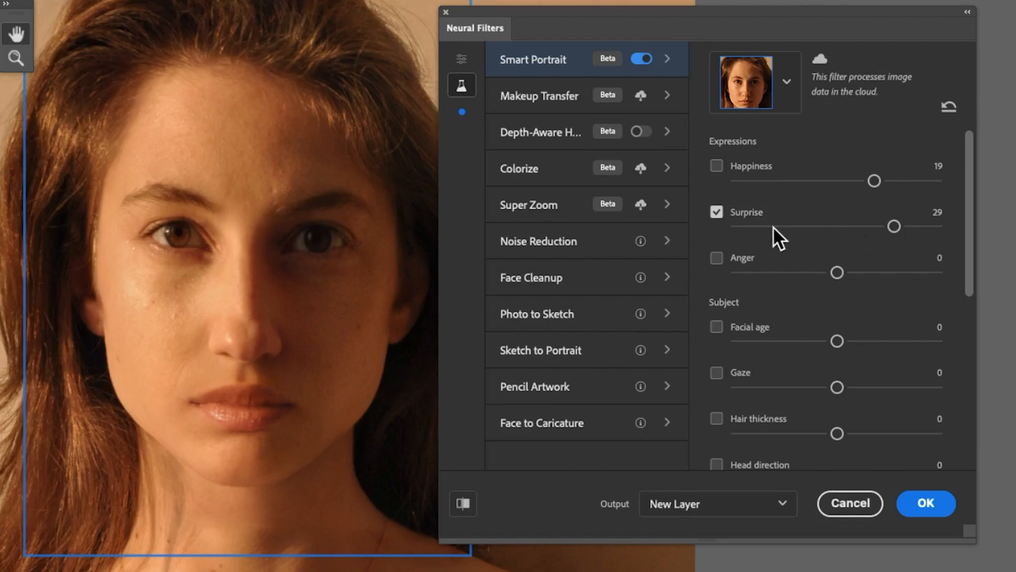
drag(893, 226, 778, 227)
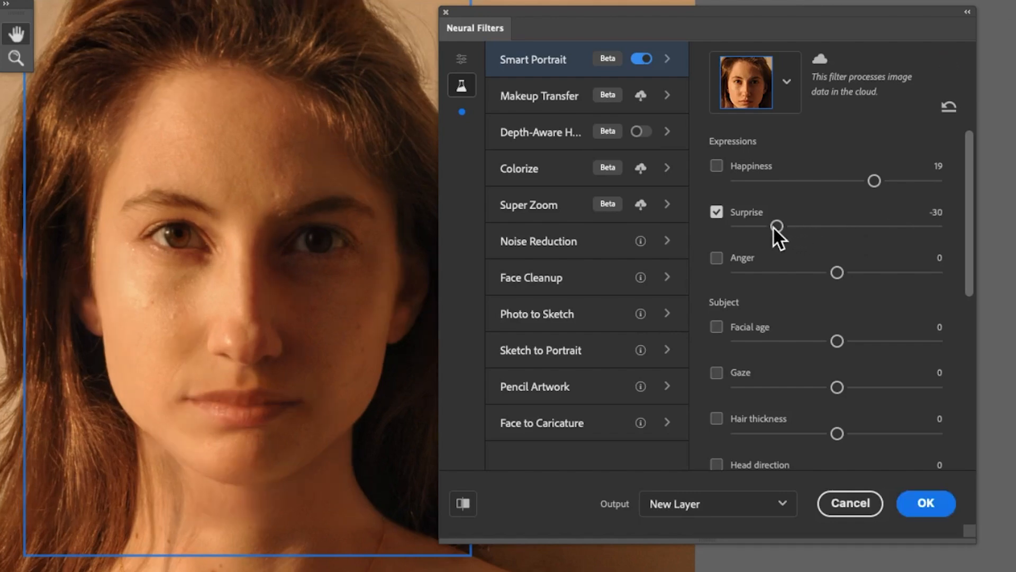
click(716, 212)
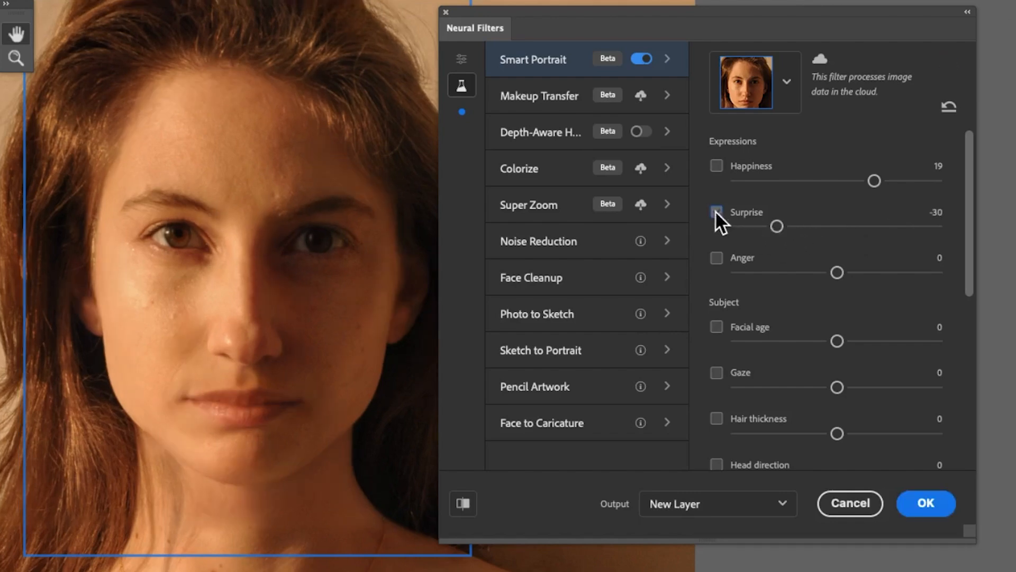
Step: Try Anger at 27 then -25 and switch it back off
click(717, 258)
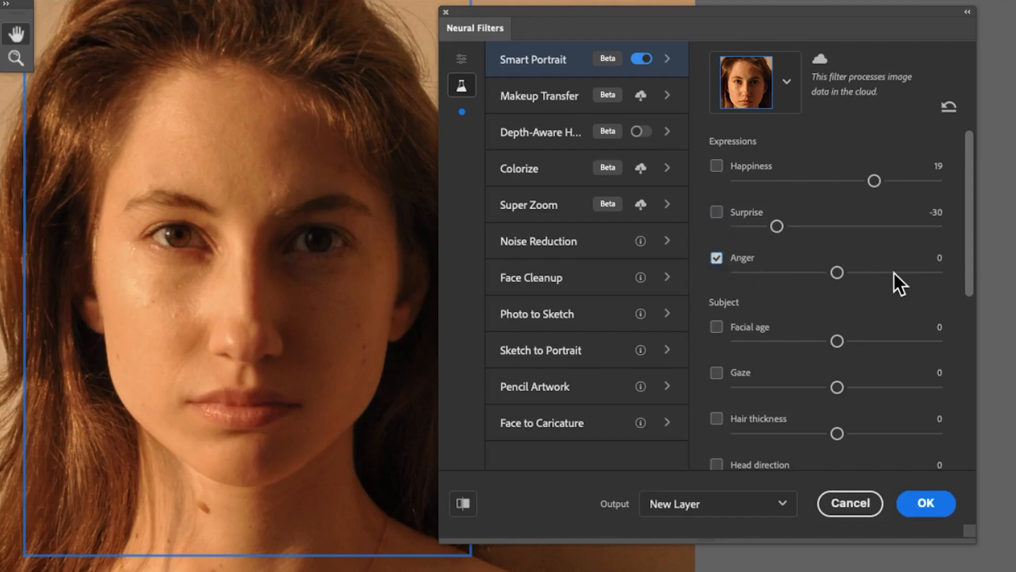
drag(836, 272, 889, 272)
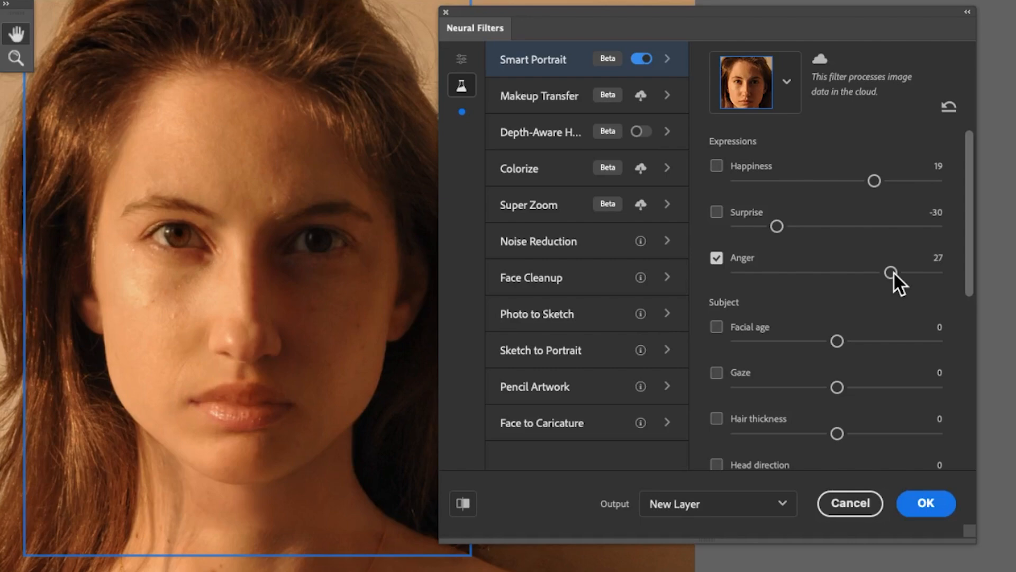
mouse_move(795, 288)
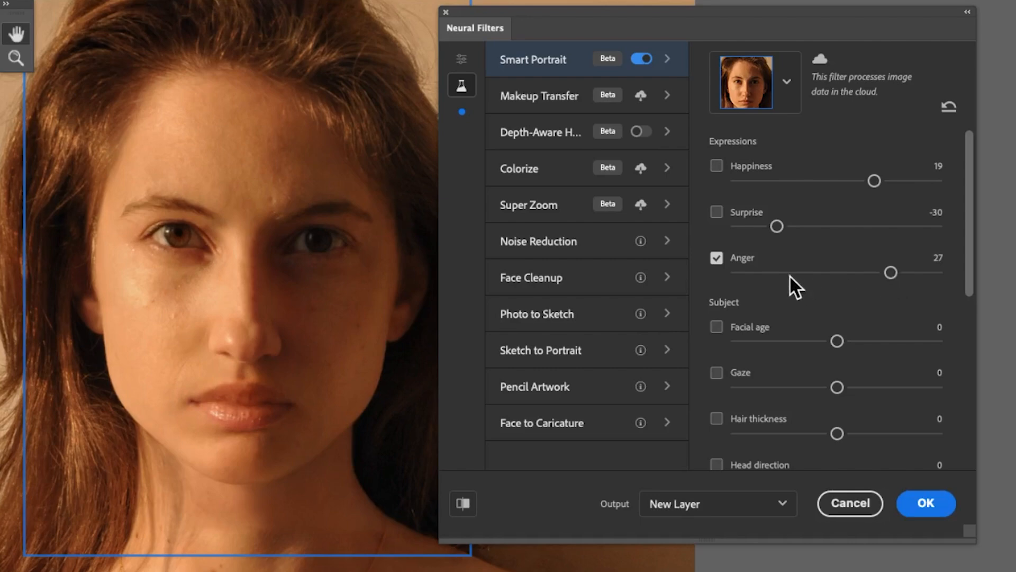
drag(890, 272, 605, 249)
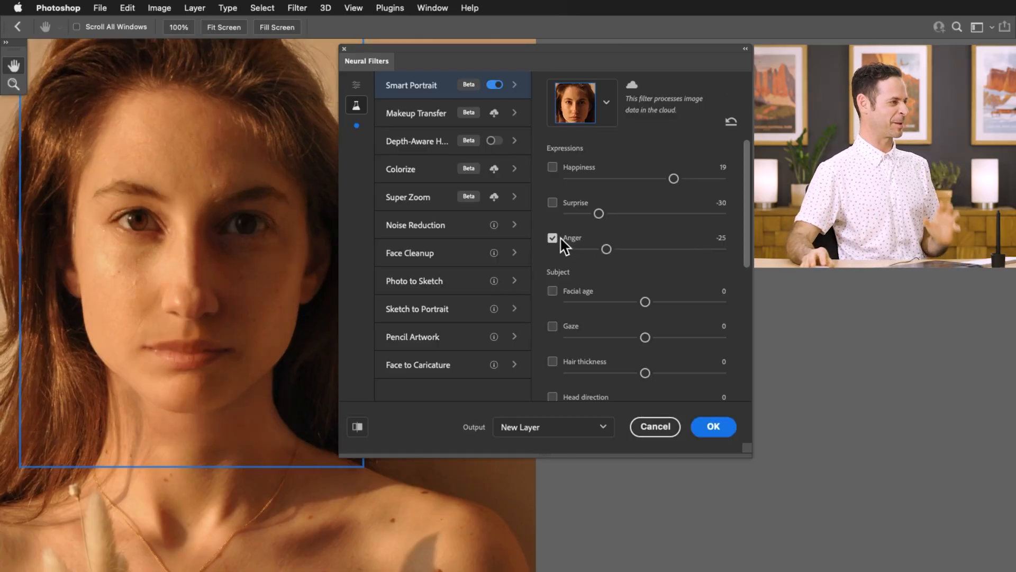
click(552, 238)
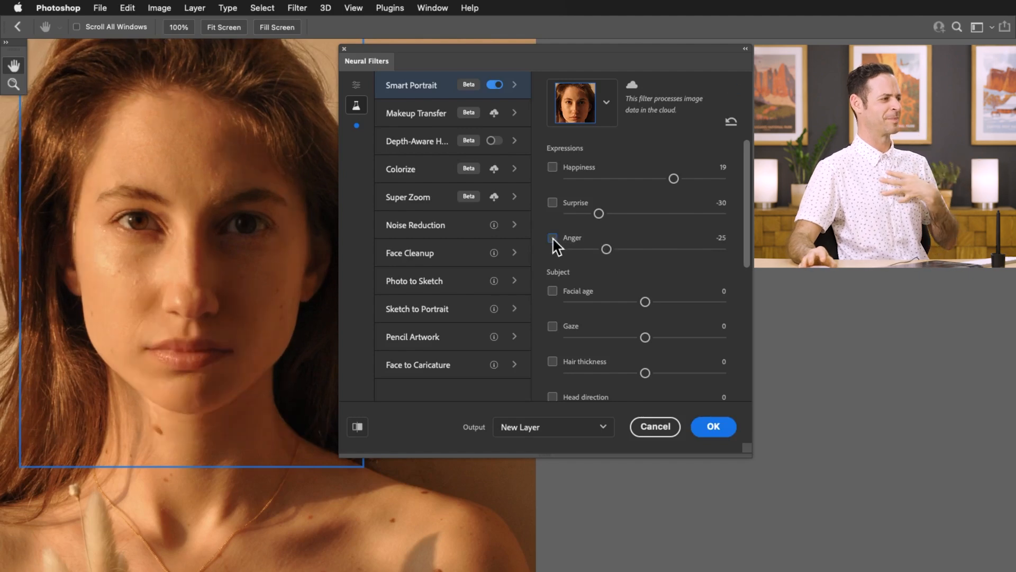
scroll(down, 3)
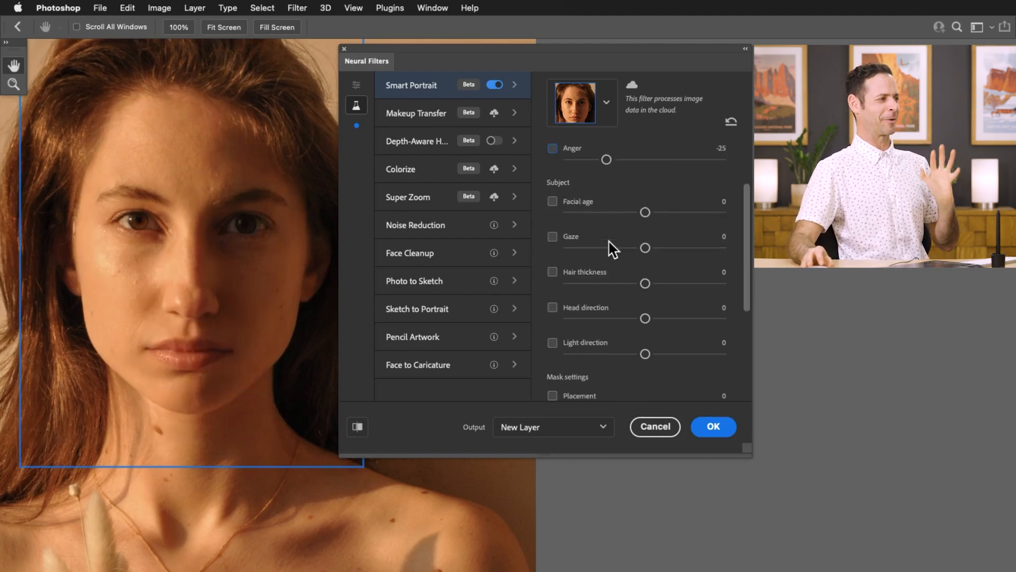
Step: Try Gaze at 35 then -27, and set Light direction to 19
click(552, 236)
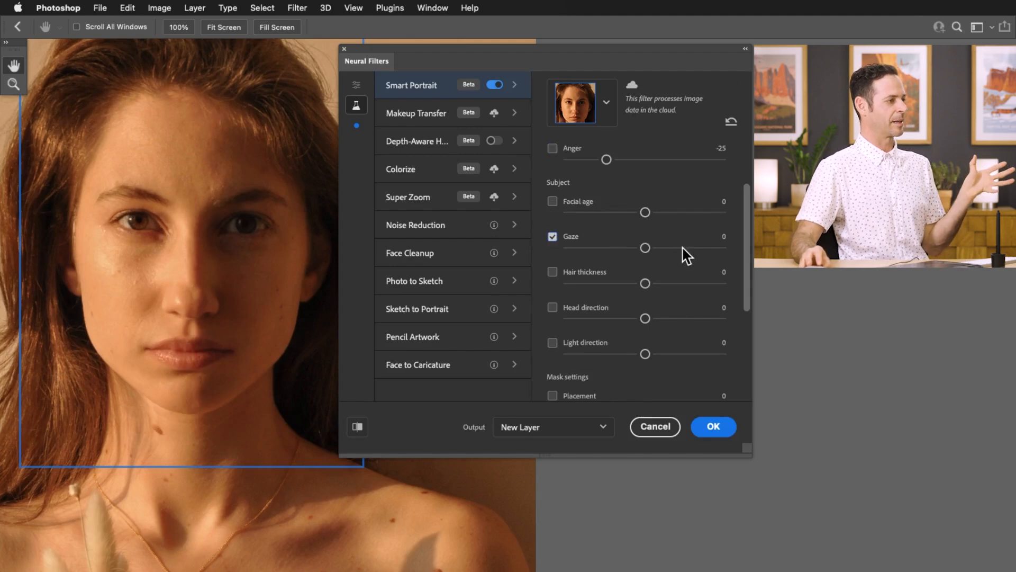
drag(645, 247, 698, 248)
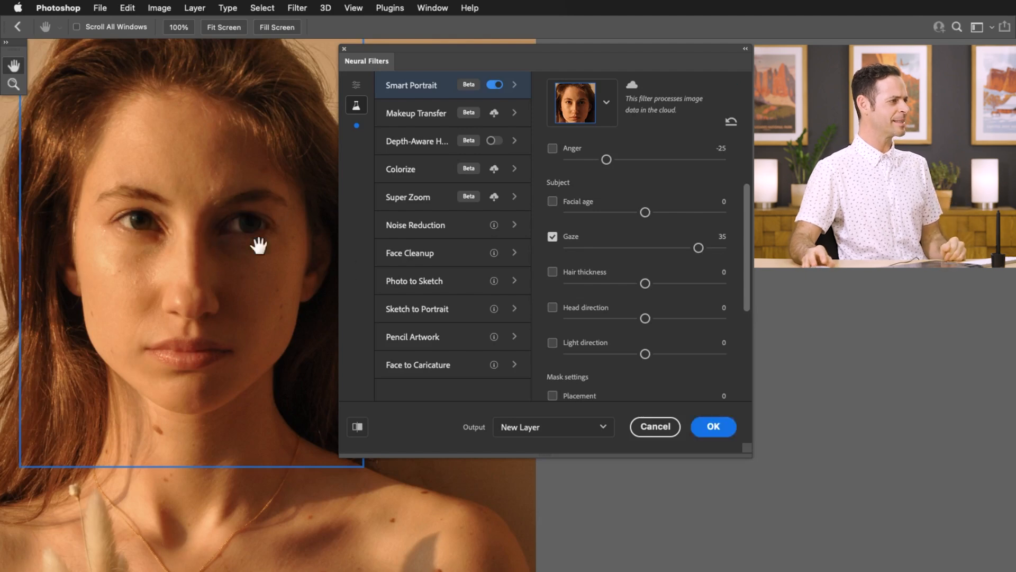
drag(697, 248, 602, 247)
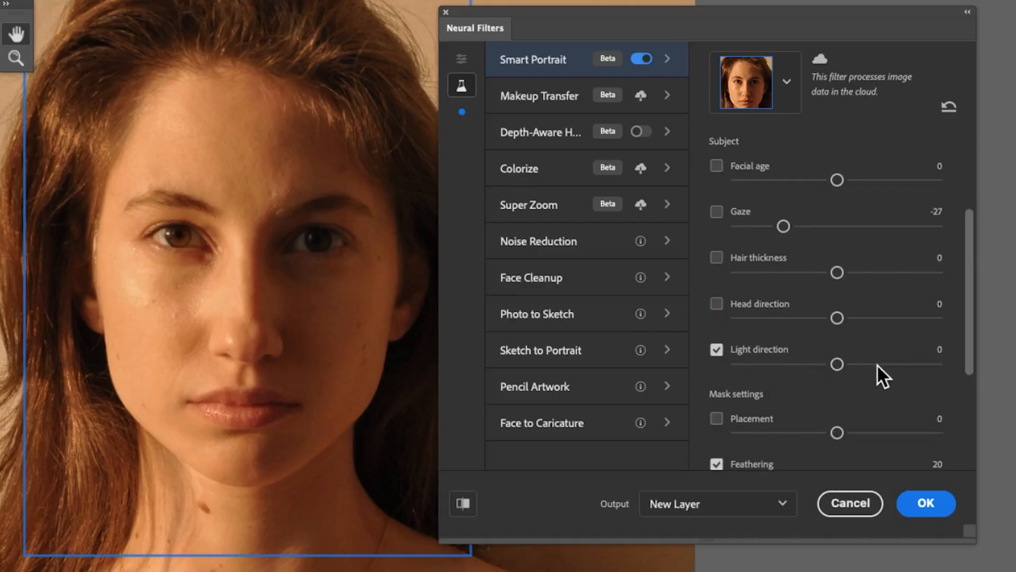
drag(836, 363, 873, 364)
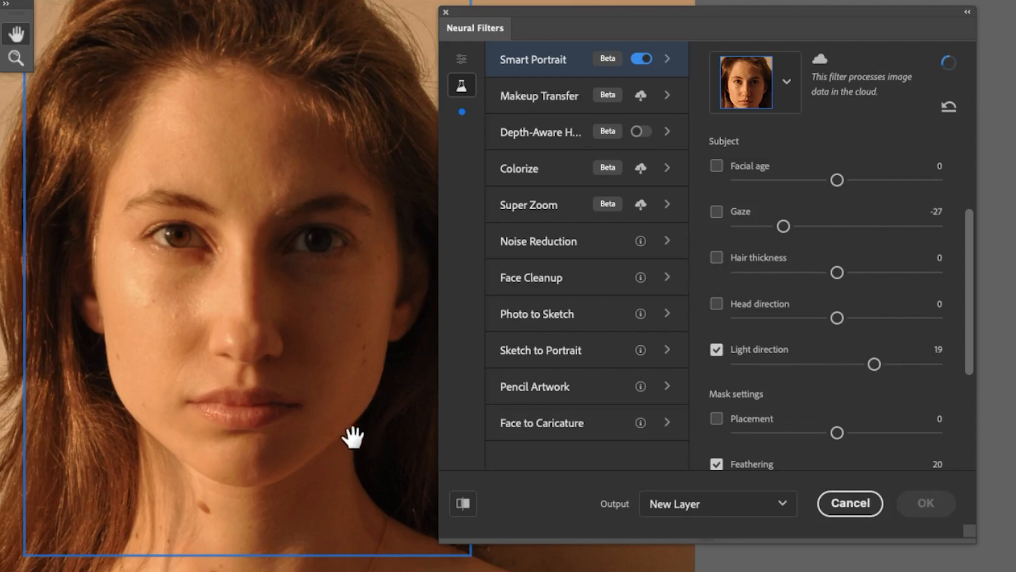
mouse_move(387, 360)
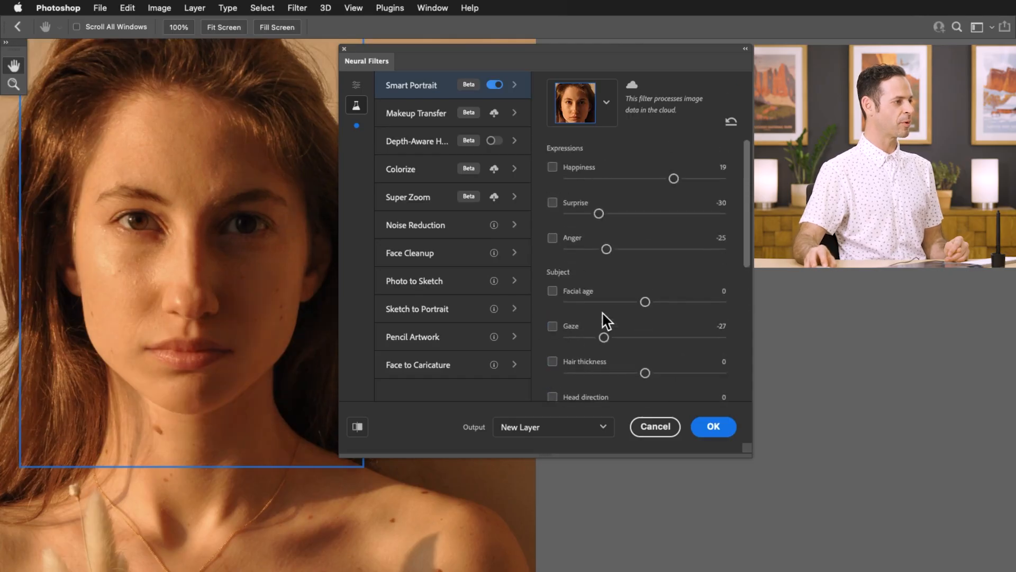
Step: Re-enable Happiness in Smart Portrait and lower it to a slight 6
click(553, 166)
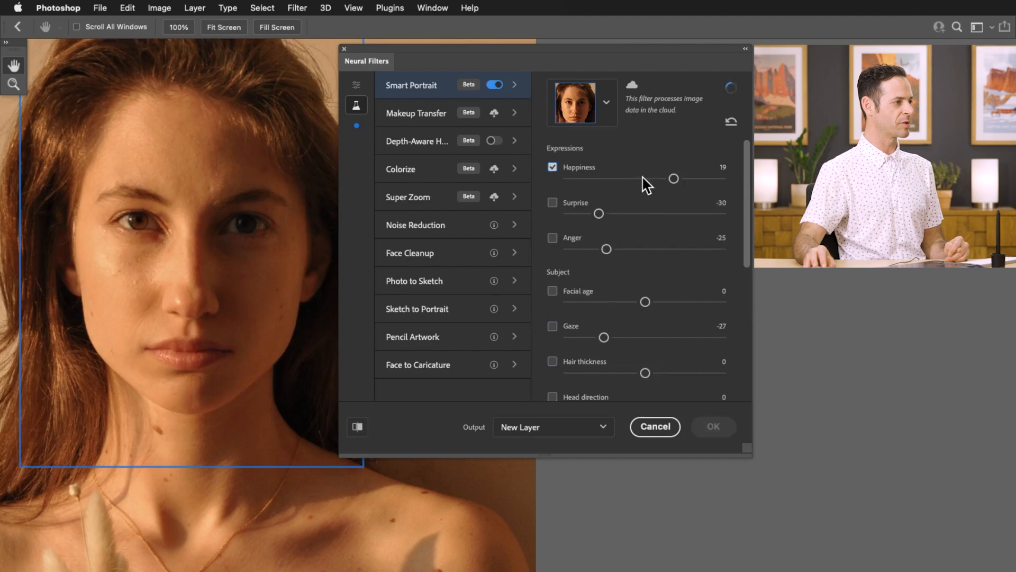
drag(673, 178, 654, 178)
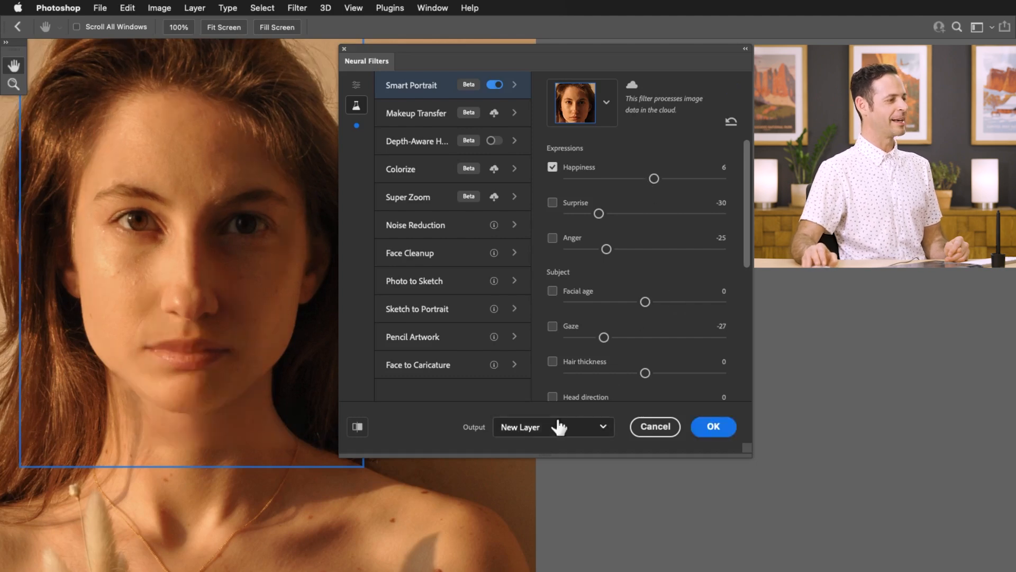
Step: Output the Smart Portrait result to Current Layer, apply it, and toggle the Neural Filters layer's visibility
click(551, 426)
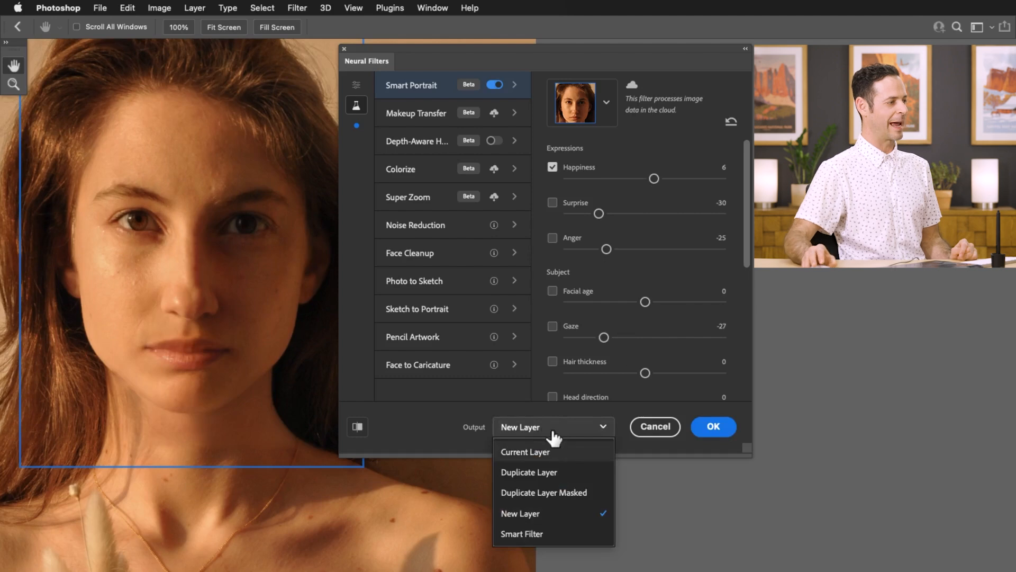
mouse_move(546, 447)
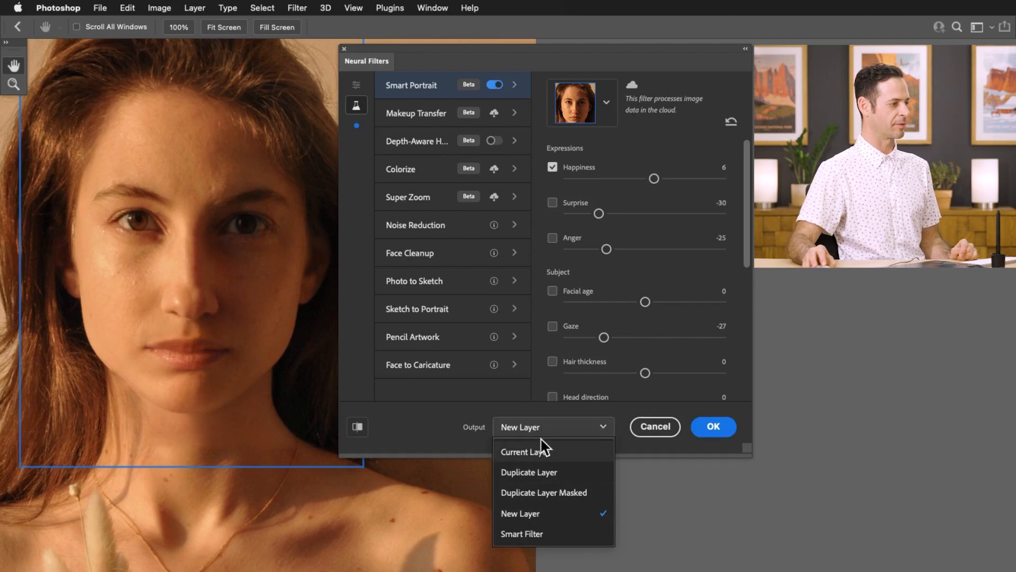
click(524, 452)
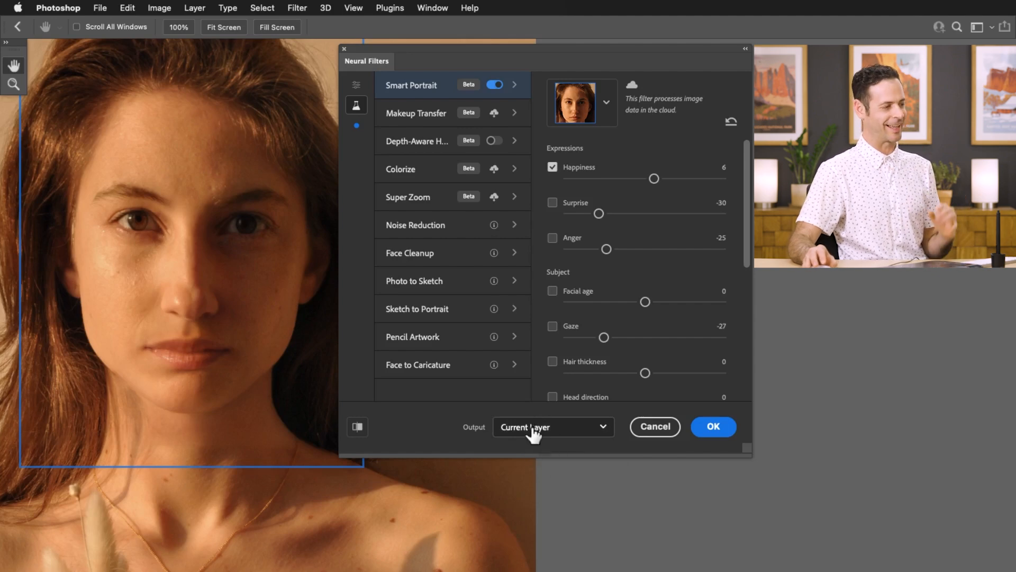
click(713, 427)
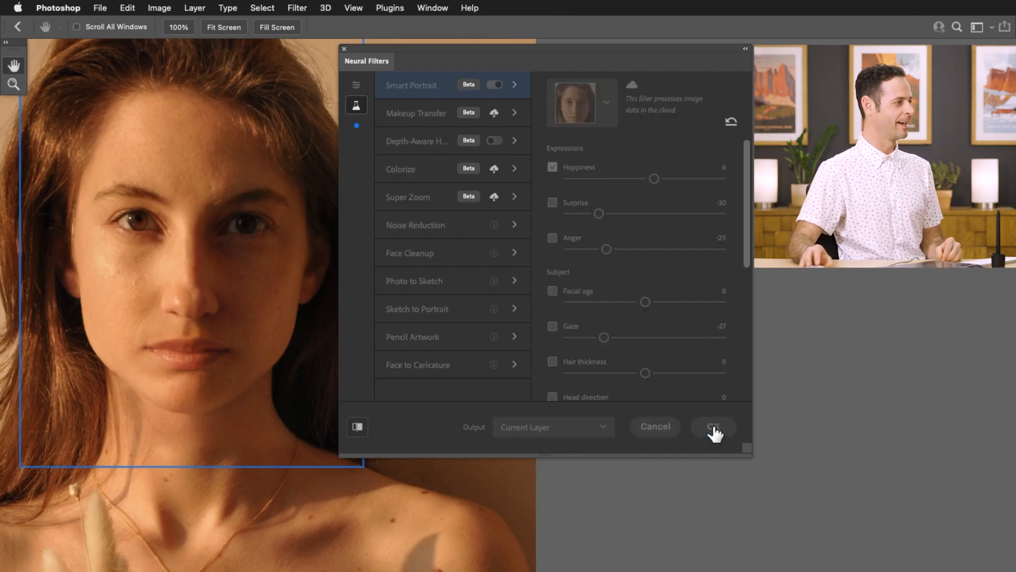
click(712, 427)
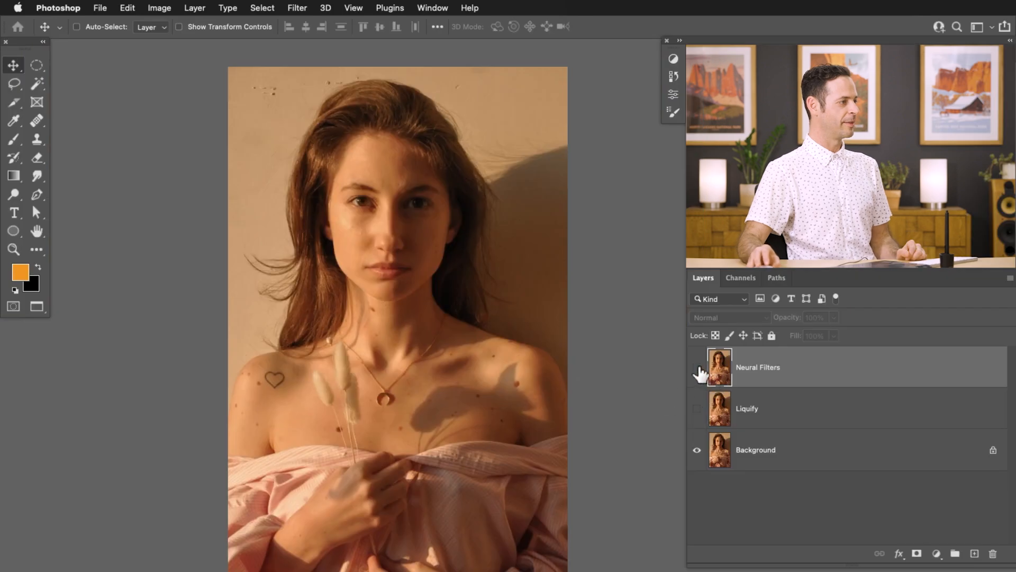